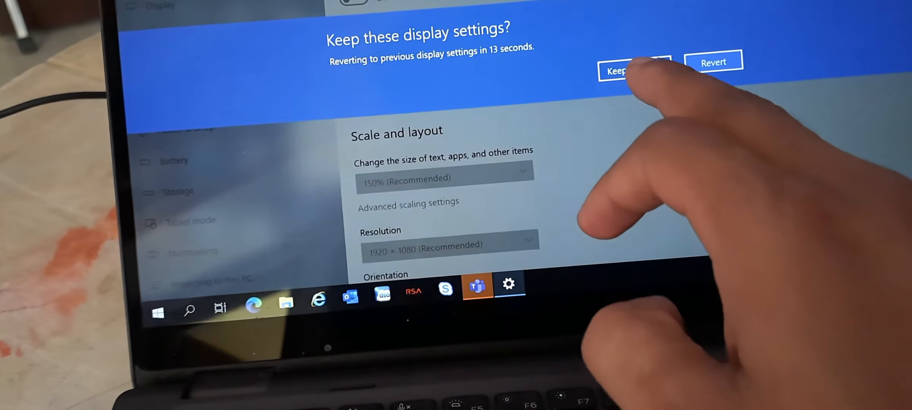
Confirm the Keep changes prompt to retain 1920 × 1080 resolution at 150% scaling
click(634, 66)
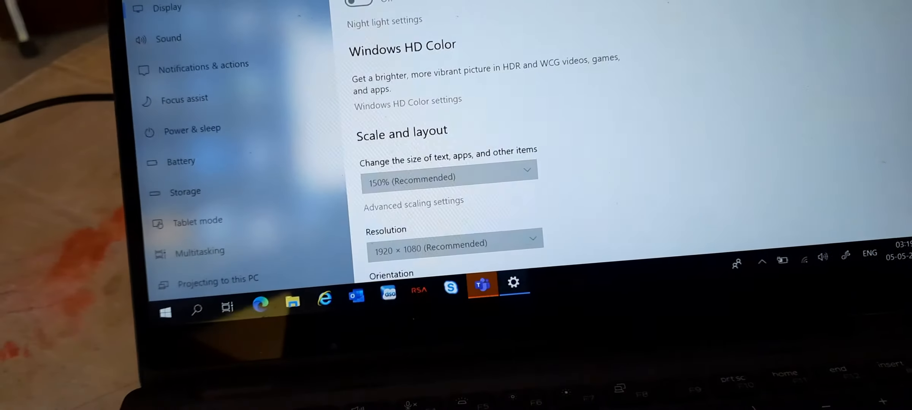